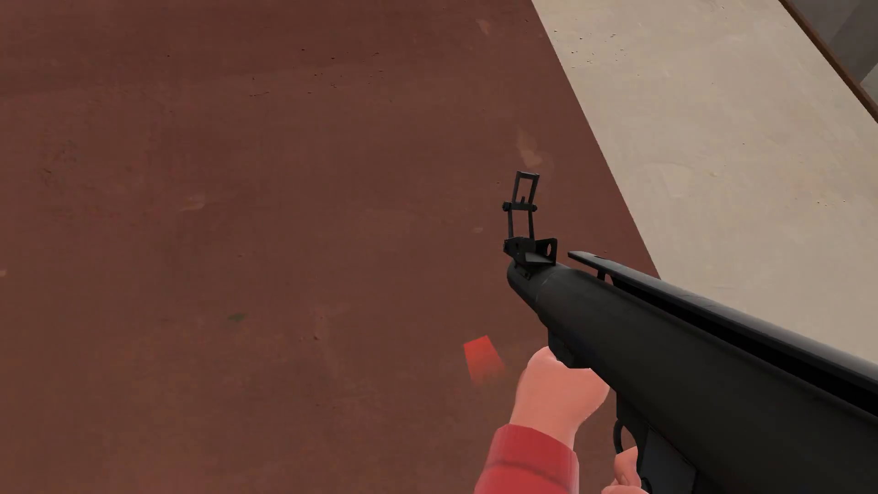
pyautogui.moveTo(439, 247)
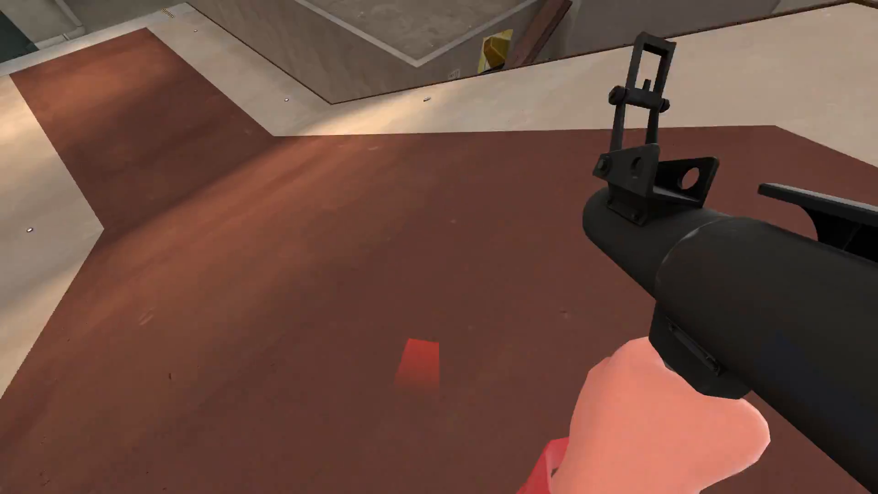
pyautogui.moveTo(439, 247)
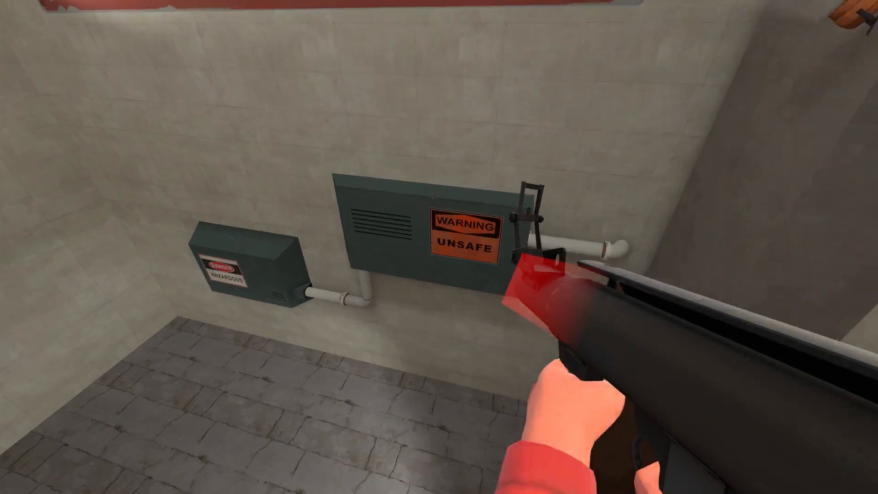
pyautogui.moveTo(439, 247)
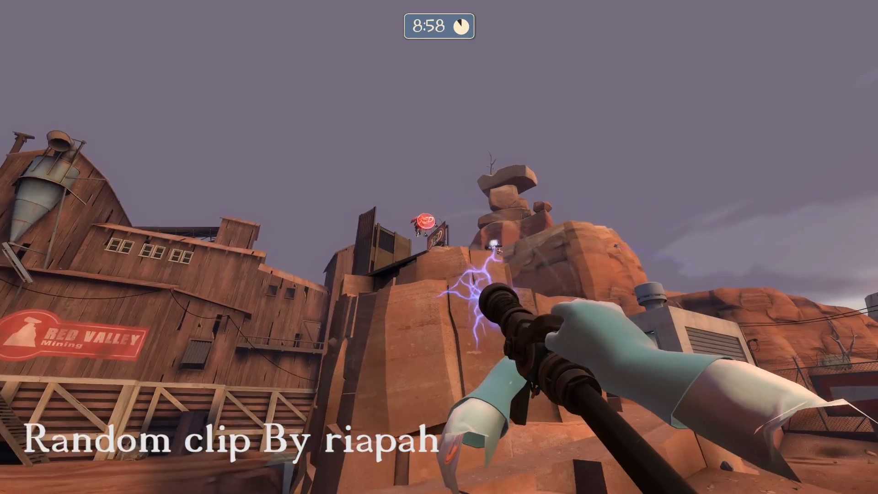
pyautogui.moveTo(438, 246)
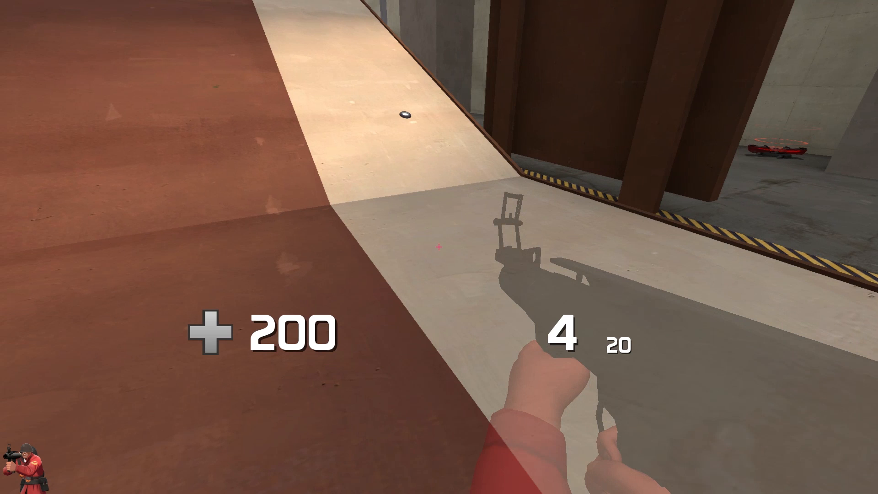
# Bring up the game console and dismiss the Options window
pyautogui.press('Escape')
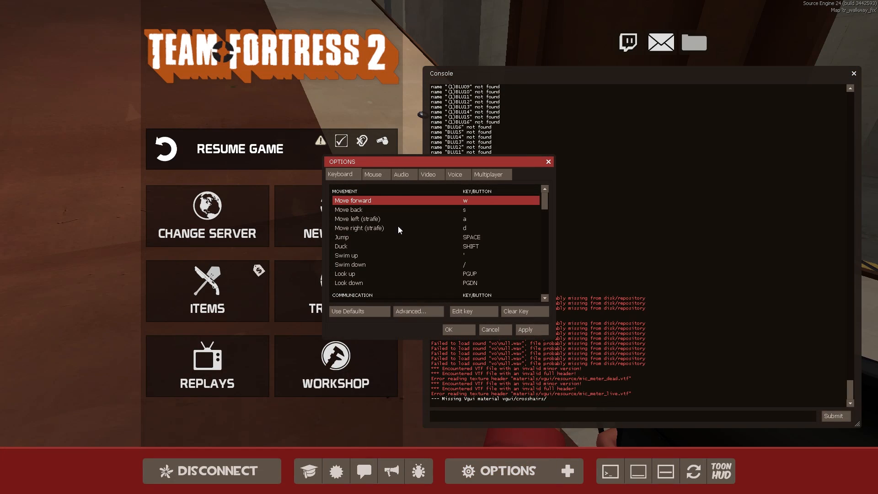
pyautogui.click(417, 311)
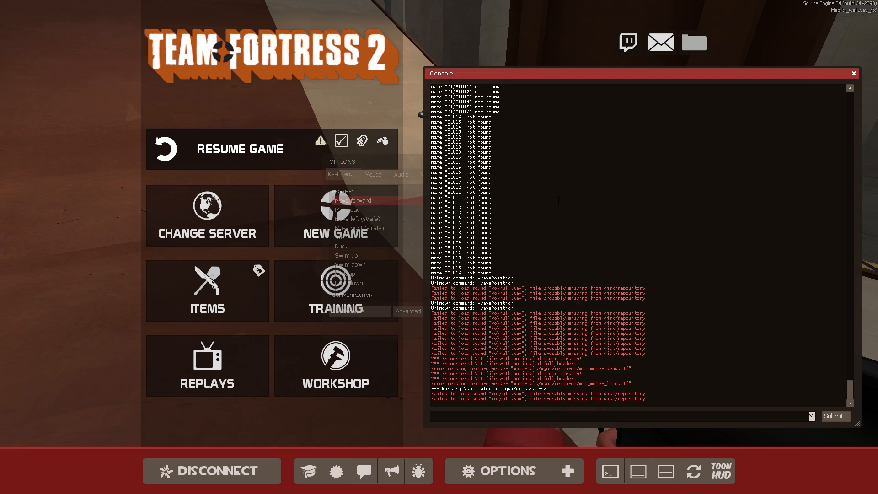
# Enter the record command with a demo name for the walkway map
pyautogui.write('re')
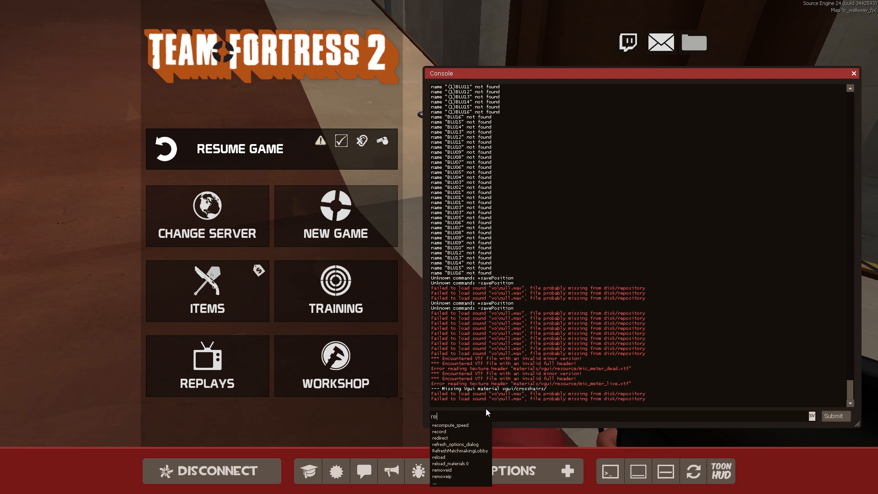
pyautogui.click(441, 431)
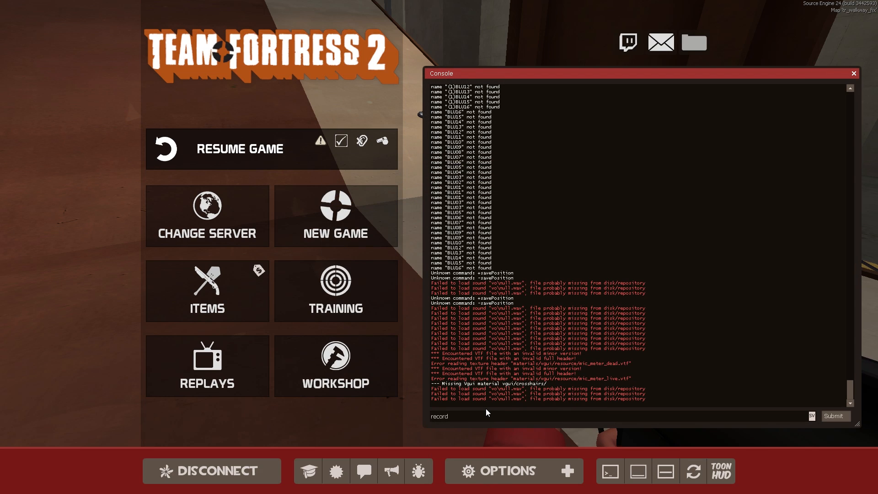
pyautogui.write('tr_w')
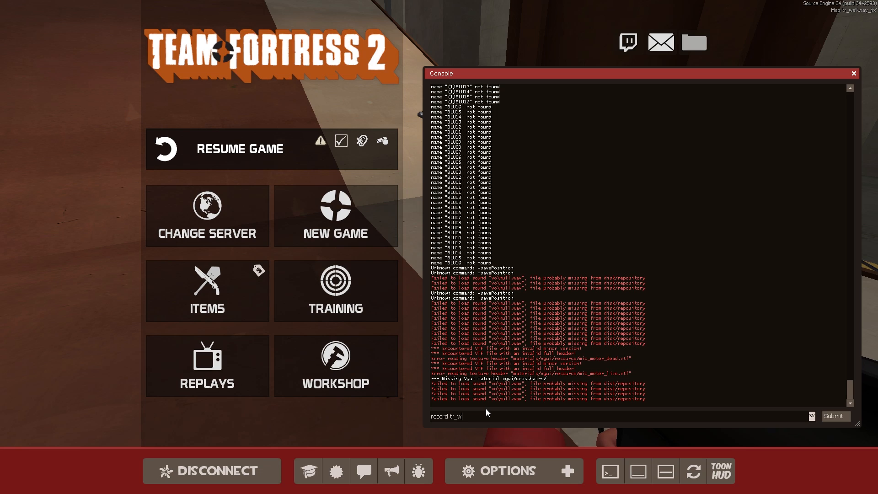
pyautogui.write('alk')
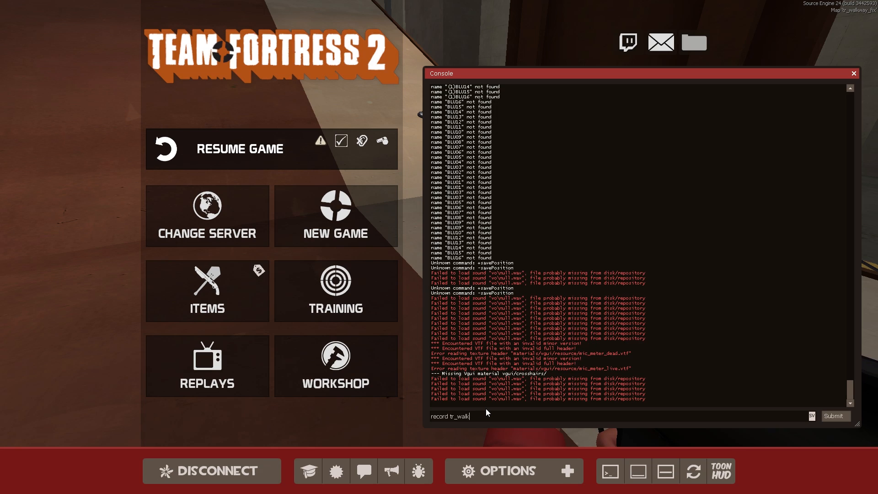
pyautogui.write('was')
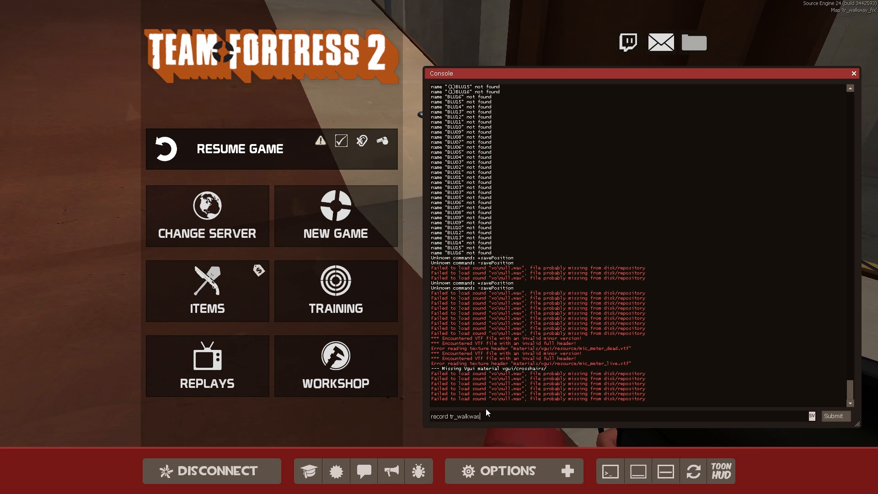
pyautogui.write('tut')
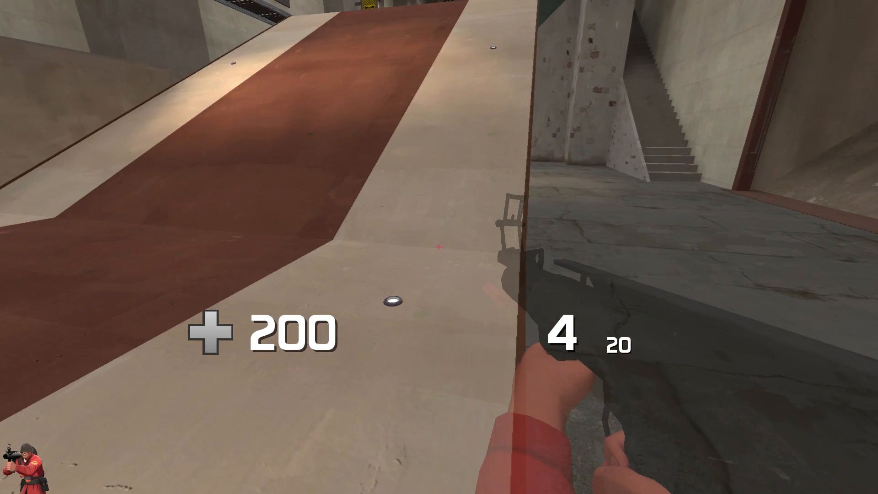
# After playing through the map, return to the console and stop the demo recording
pyautogui.press('Escape')
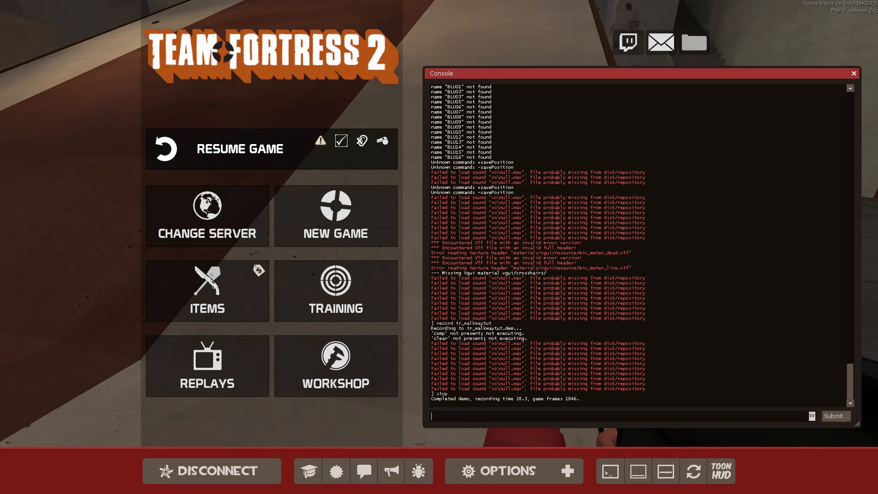
pyautogui.click(212, 470)
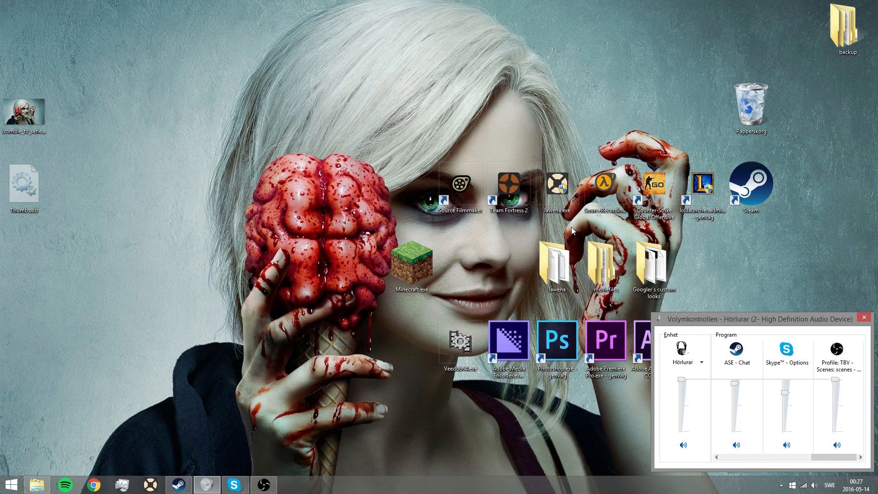
pyautogui.moveTo(475, 273)
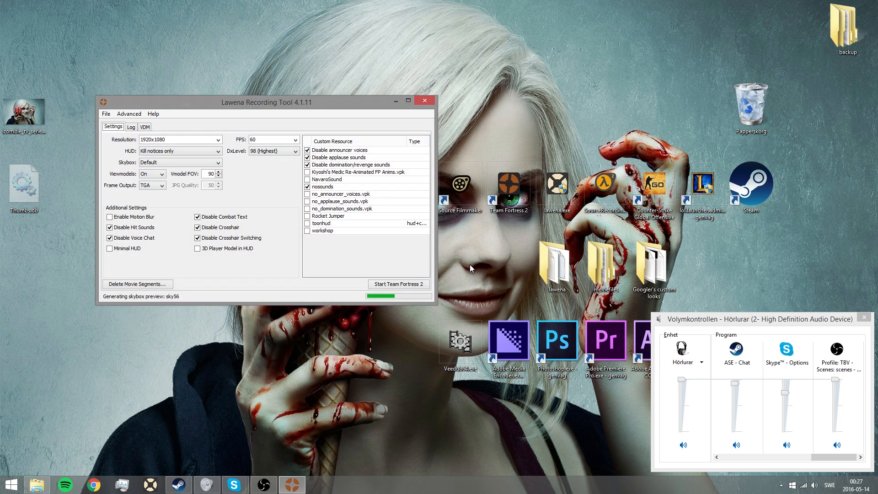
# From Lawena's File menu, open the Team Fortress 2 tf folder in Explorer
pyautogui.click(129, 113)
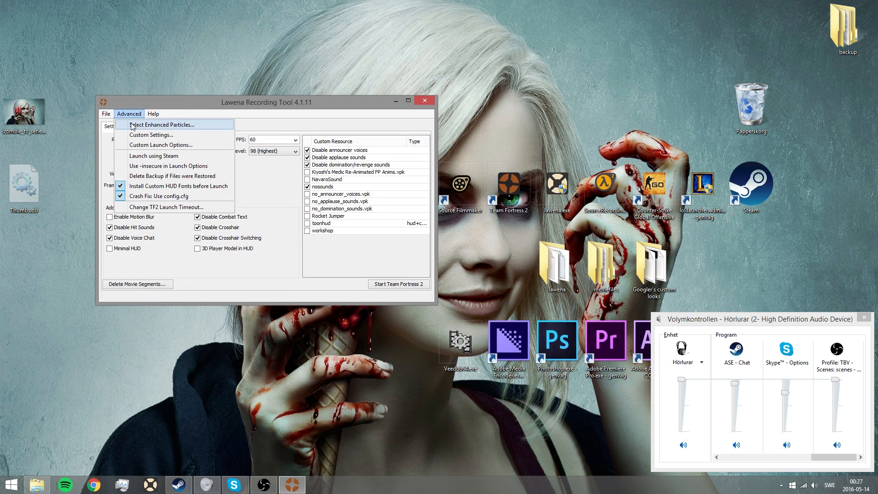
pyautogui.click(106, 114)
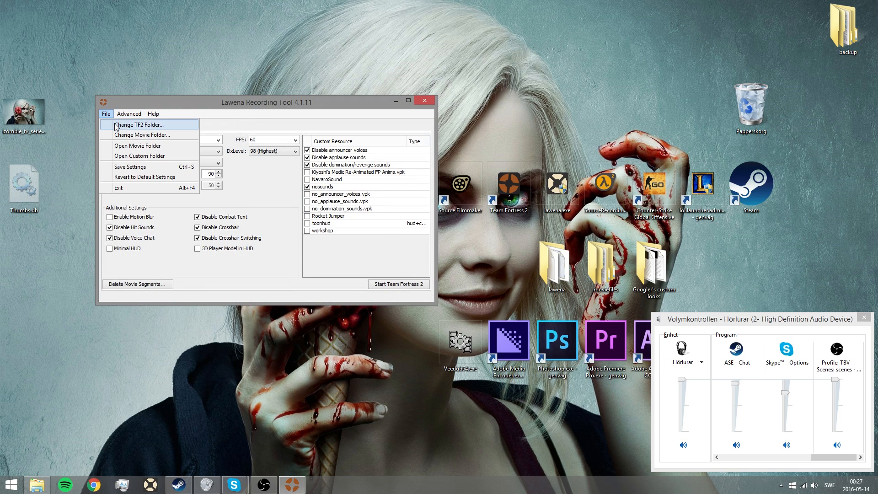
pyautogui.click(139, 124)
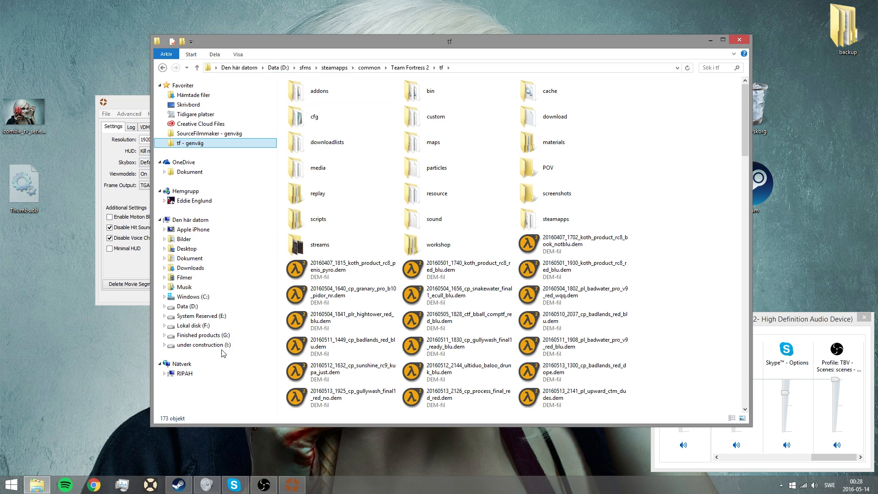
# Browse the Windows (C:) drive into Program (x86), then close the folder window
pyautogui.click(188, 297)
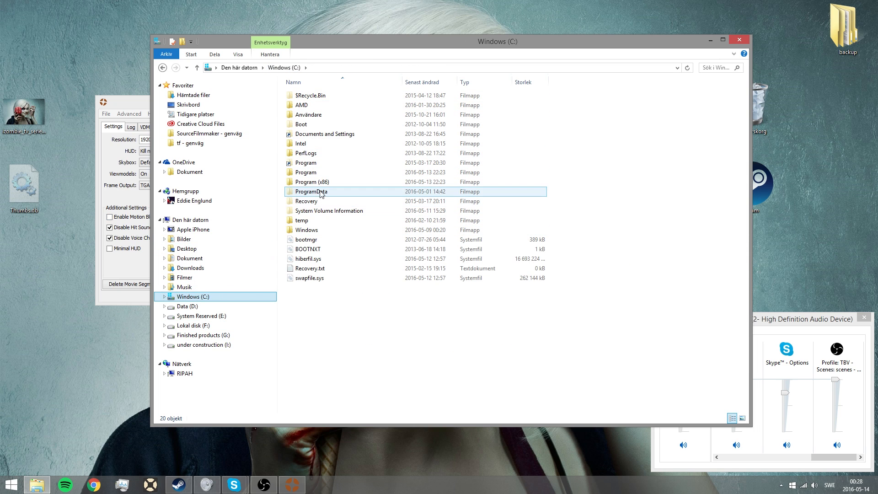
pyautogui.doubleClick(314, 181)
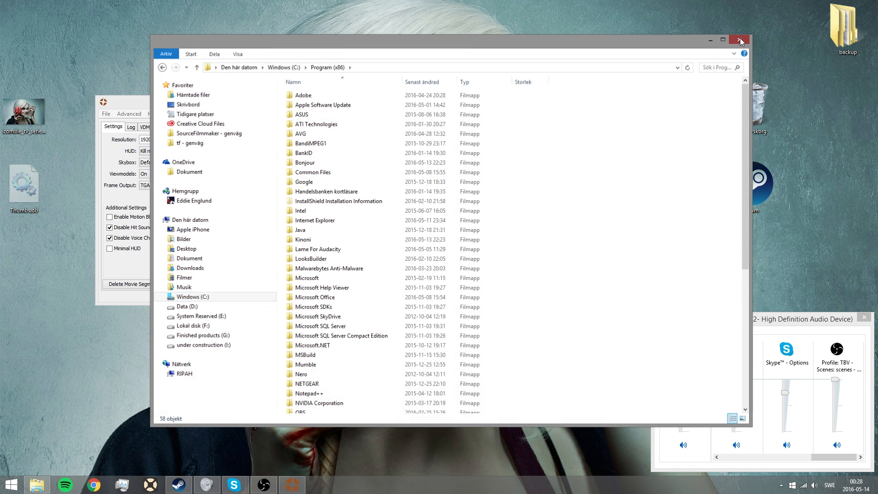
pyautogui.click(739, 39)
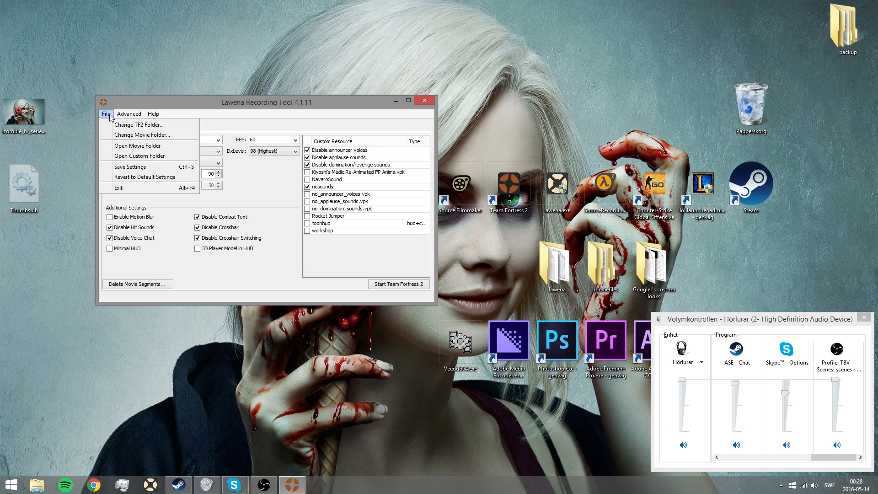
pyautogui.moveTo(118, 125)
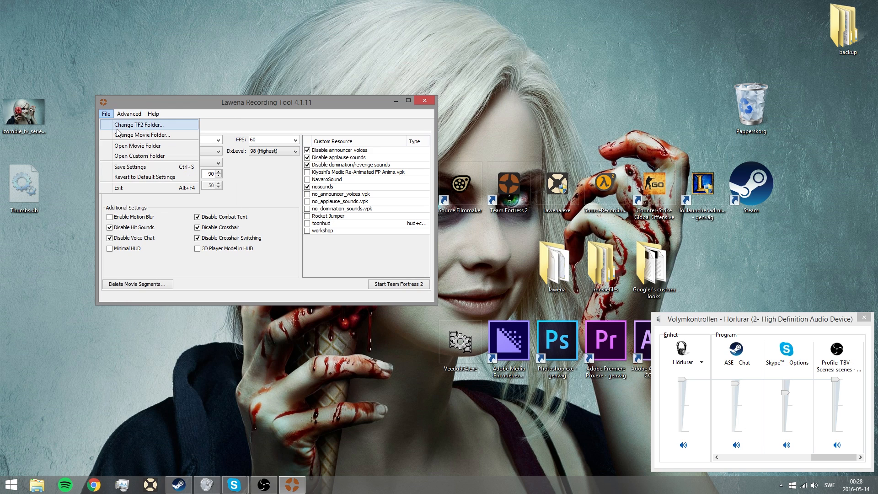
# Browse E: and the Data (D:) drive to locate the Lawena TGA recording folder
pyautogui.click(36, 484)
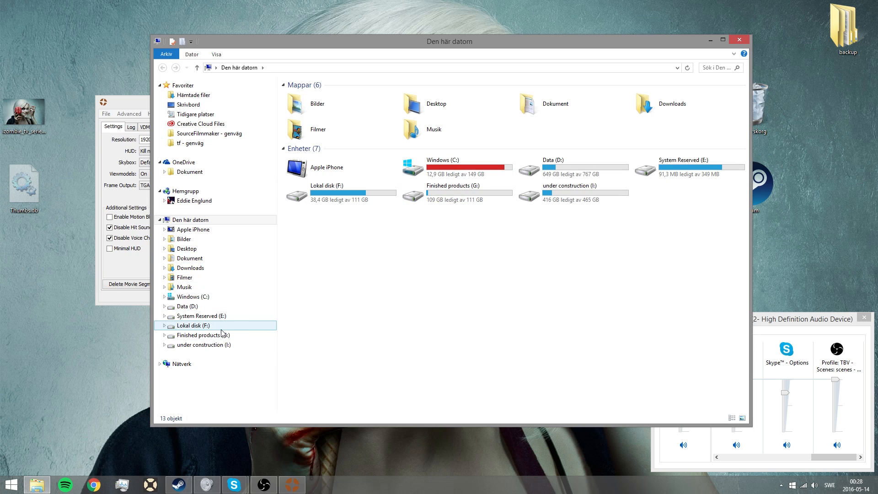
pyautogui.click(201, 315)
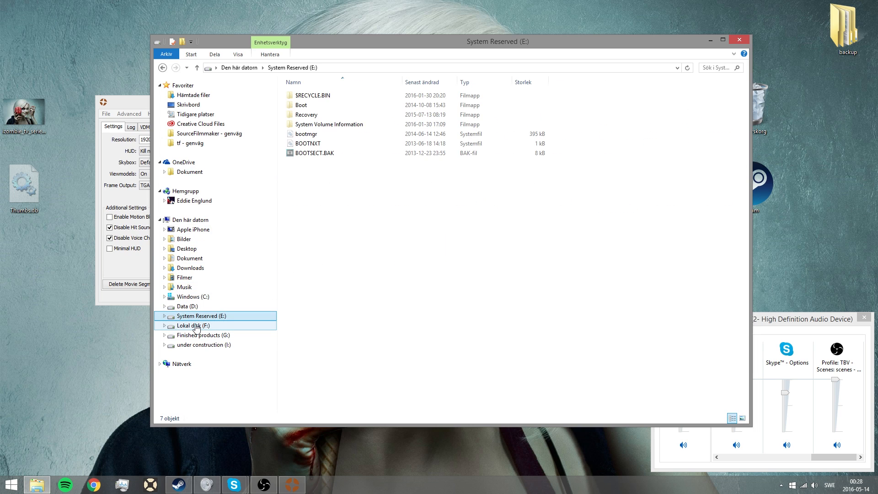
pyautogui.click(185, 305)
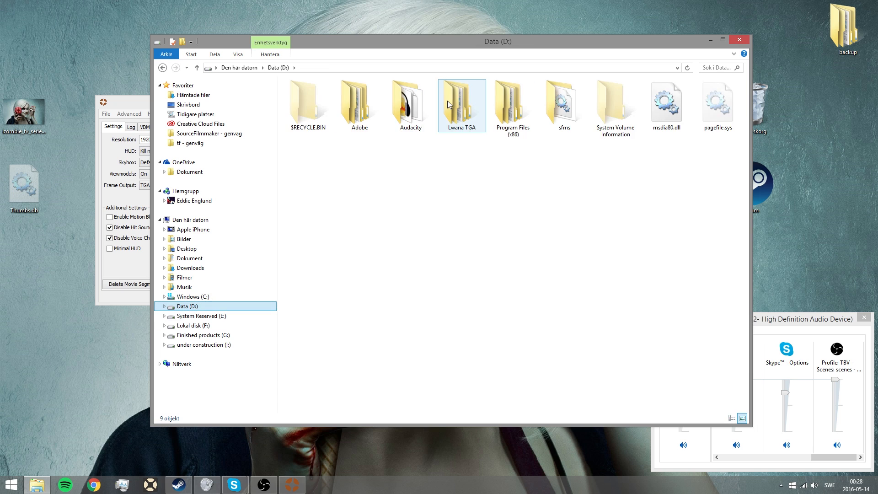
pyautogui.doubleClick(461, 103)
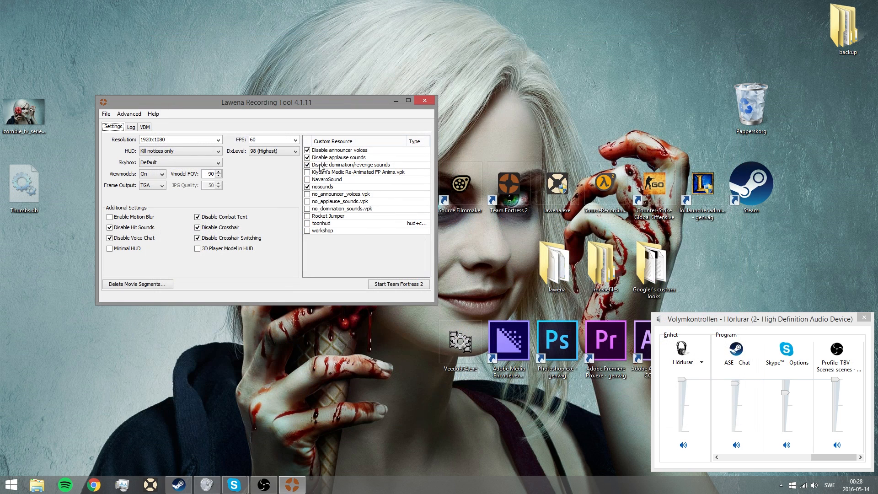
# Delete the previously recorded movie segments
pyautogui.click(137, 284)
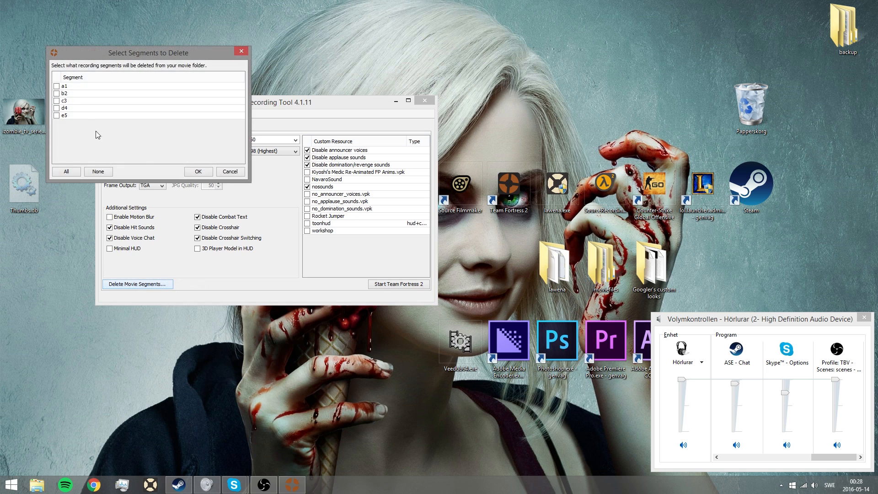
pyautogui.click(198, 171)
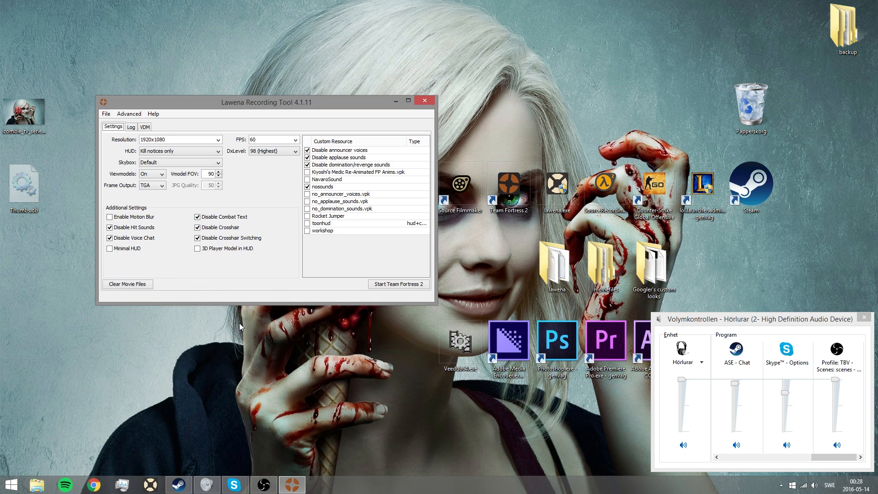
pyautogui.moveTo(379, 220)
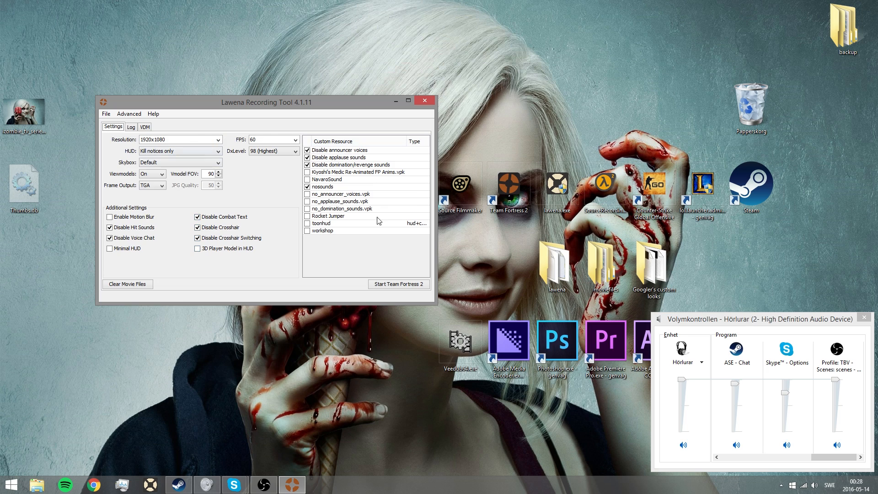
# Keep DxLevel 98 (Highest), 60 FPS and the Kill notices only HUD
pyautogui.click(300, 151)
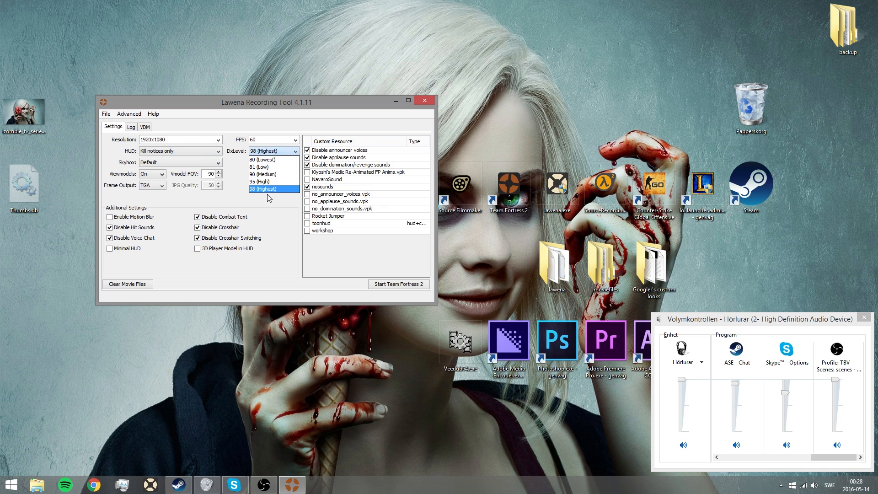
pyautogui.click(271, 188)
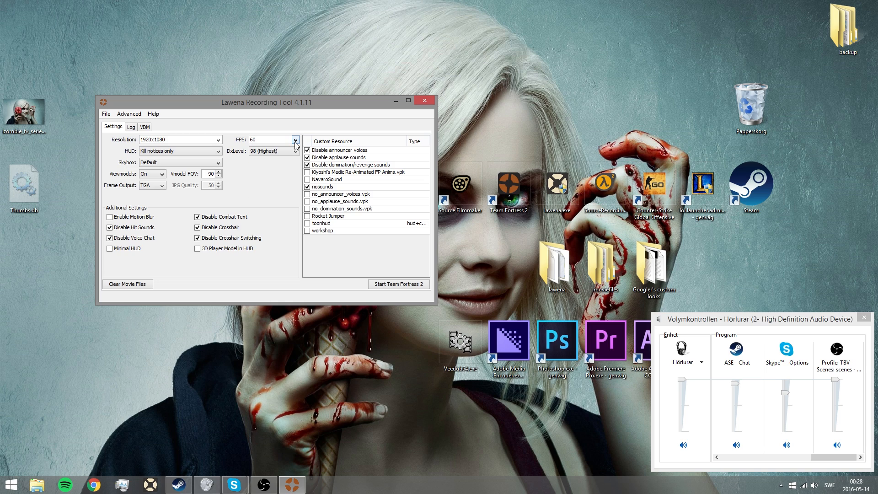
pyautogui.click(296, 151)
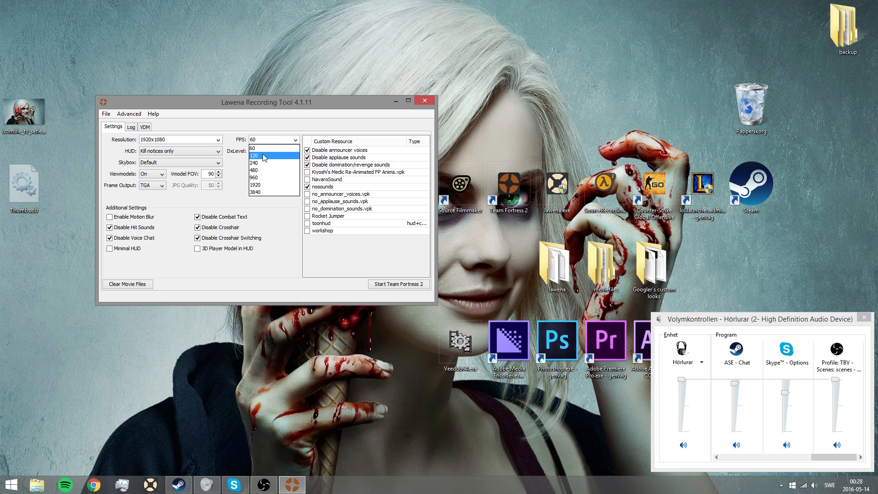
pyautogui.click(274, 151)
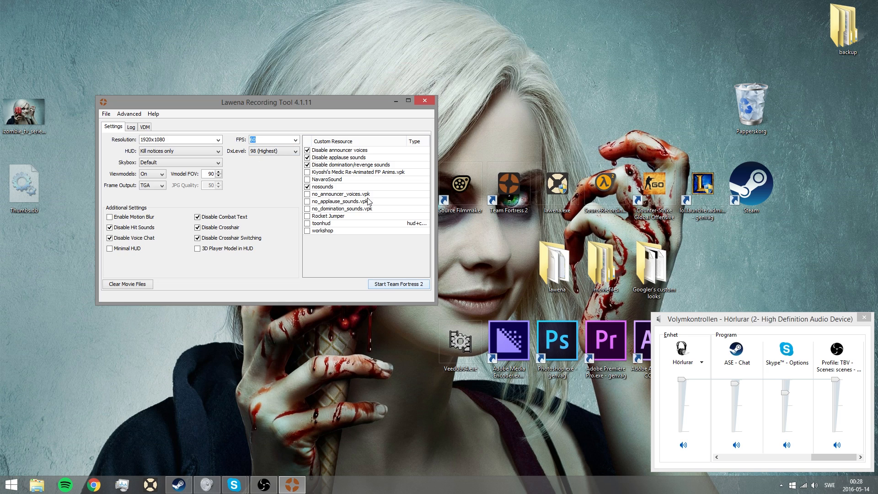
pyautogui.moveTo(328, 216)
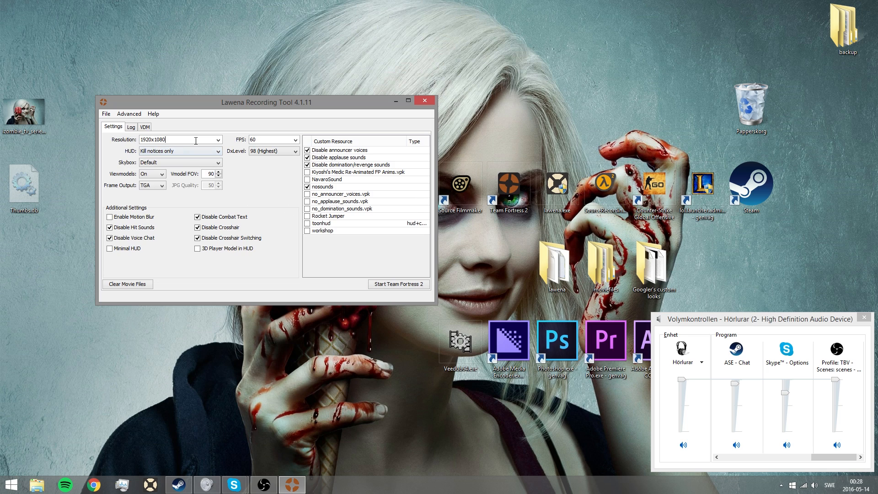
pyautogui.click(219, 151)
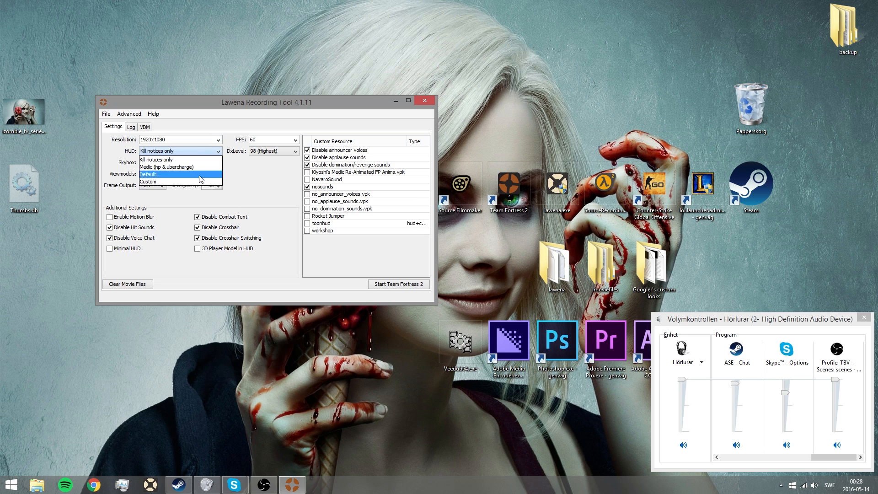
pyautogui.moveTo(179, 181)
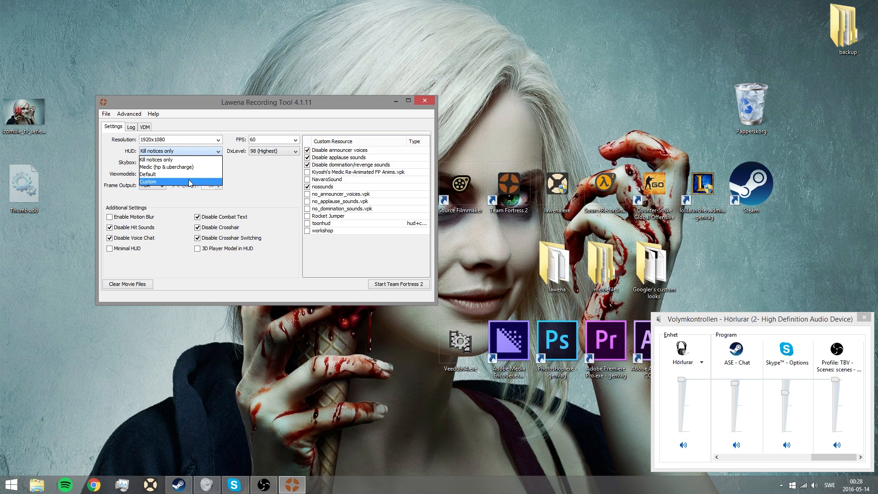
pyautogui.moveTo(188, 166)
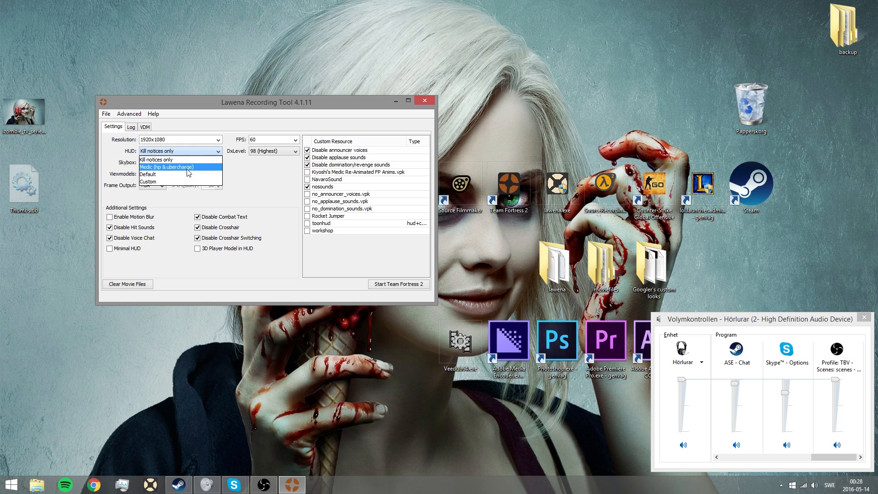
pyautogui.moveTo(175, 172)
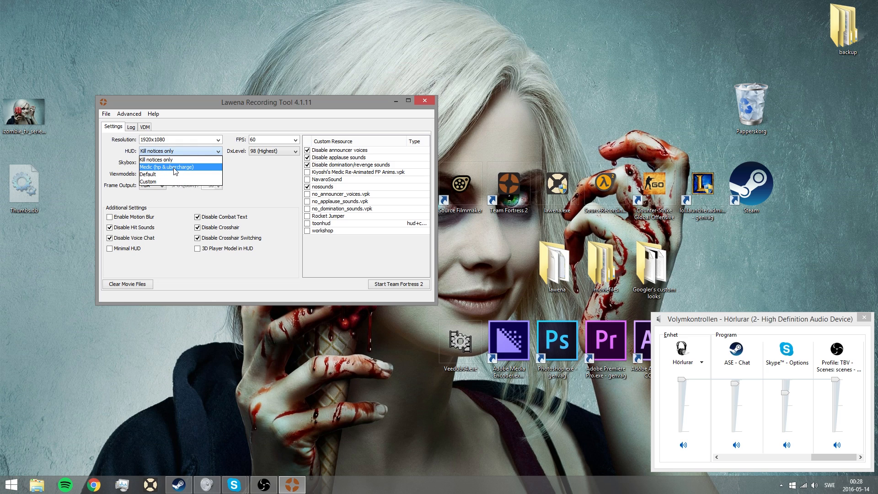
pyautogui.moveTo(159, 159)
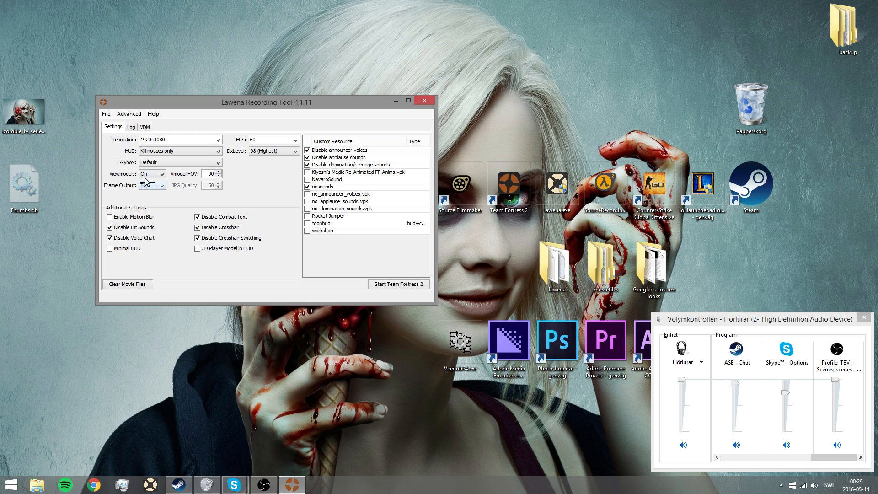
# Keep viewmodels On and start launching Team Fortress 2
pyautogui.click(151, 185)
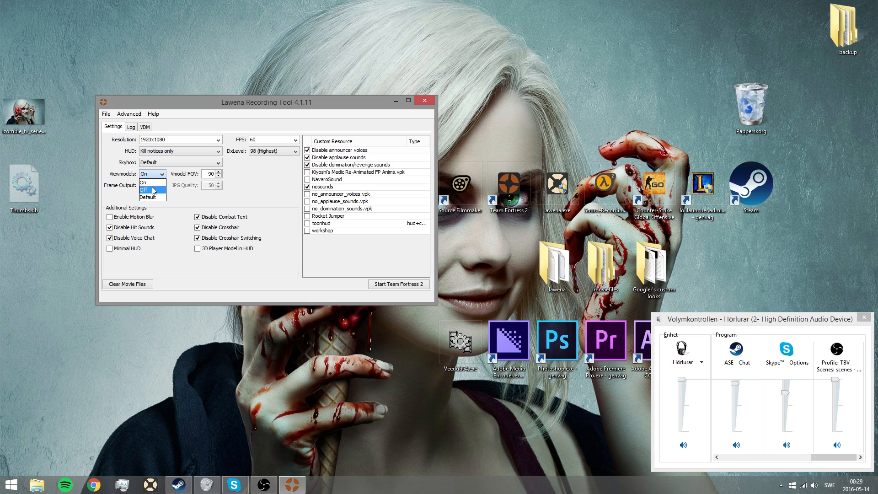
pyautogui.click(148, 185)
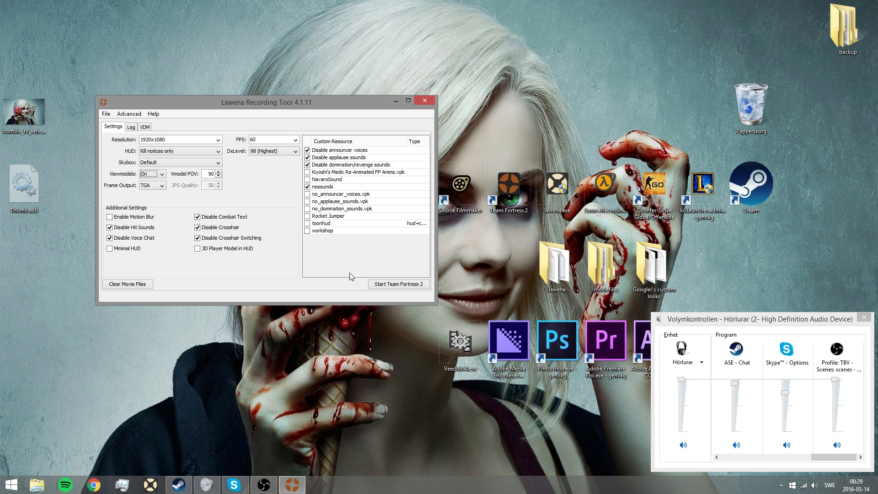
pyautogui.click(398, 283)
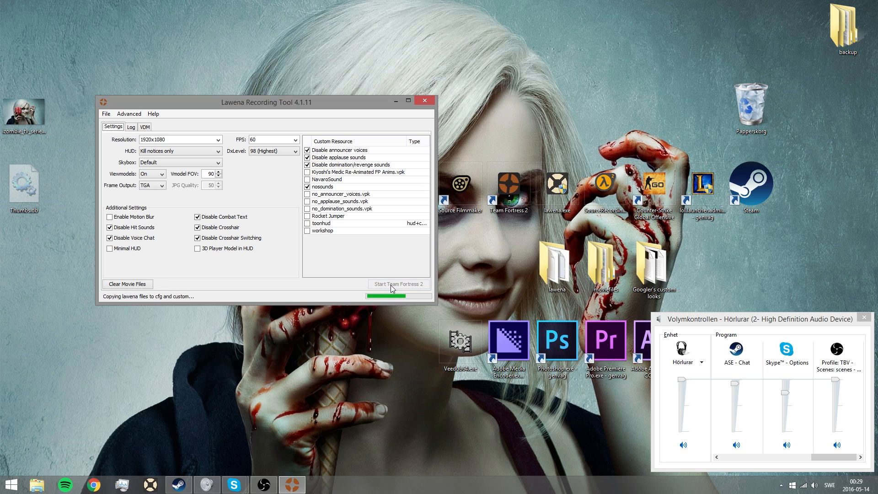
# Start Team Fortress 2 with the Lawena recording configuration applied
pyautogui.click(398, 283)
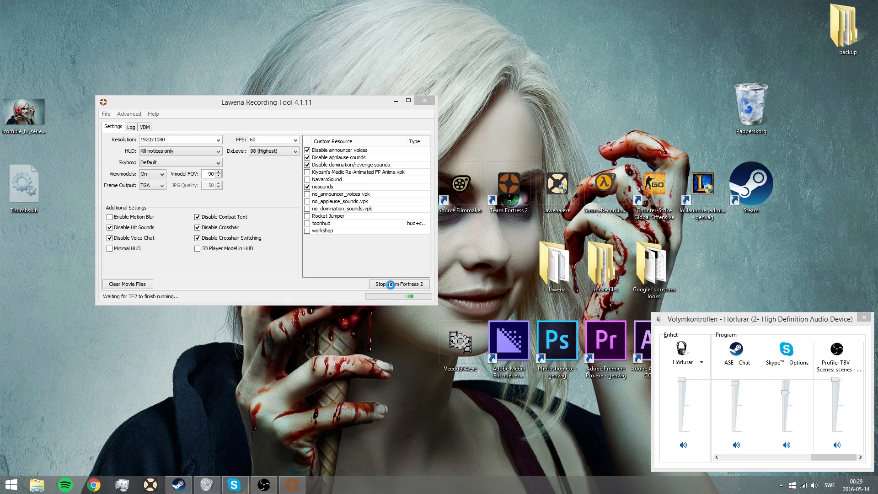
pyautogui.click(399, 284)
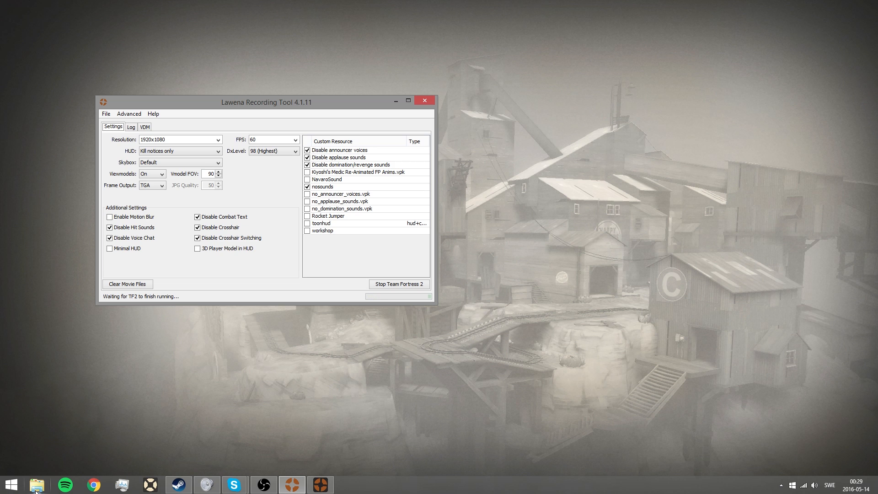
pyautogui.moveTo(36, 485)
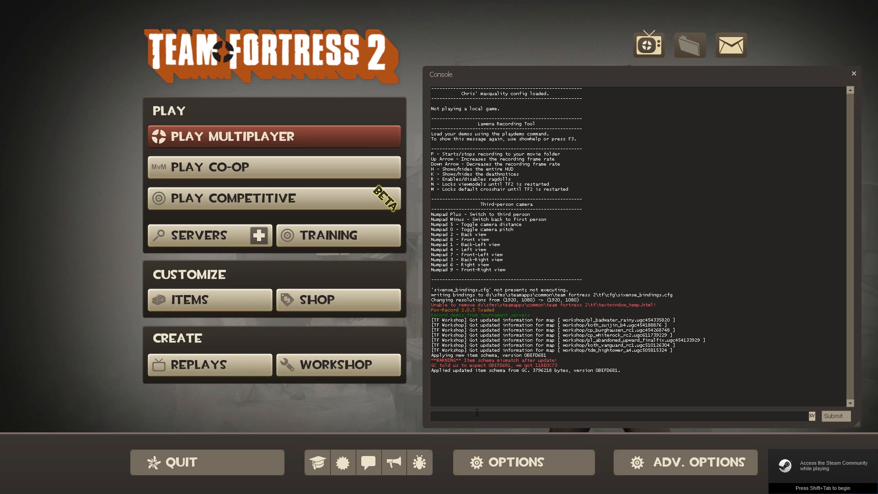
# Play back a recorded demo with the playdemo console command
pyautogui.write('playdemo')
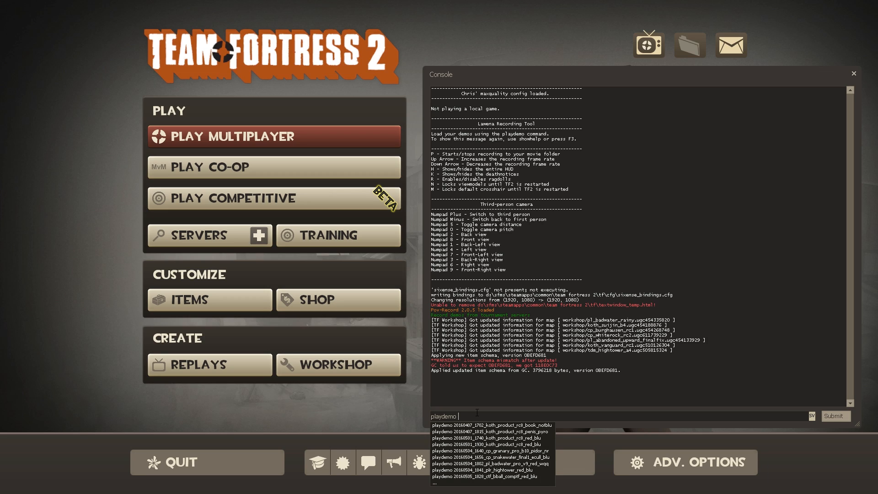
pyautogui.press('Return')
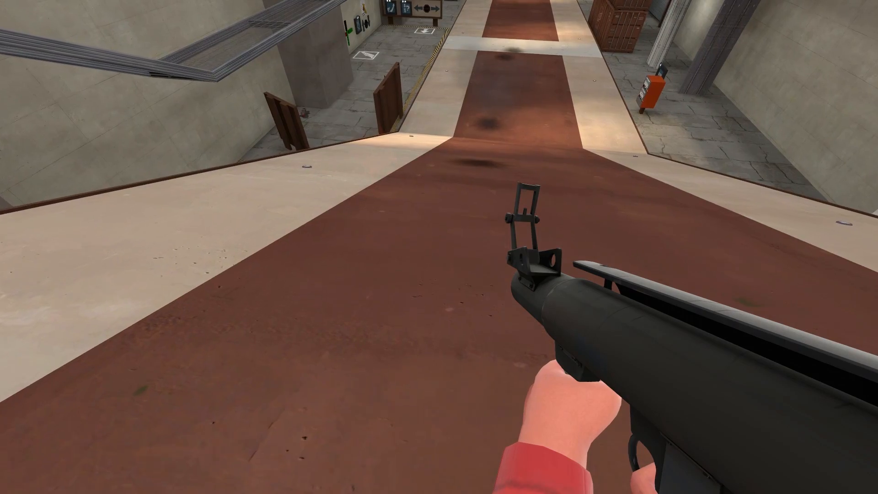
pyautogui.moveTo(438, 247)
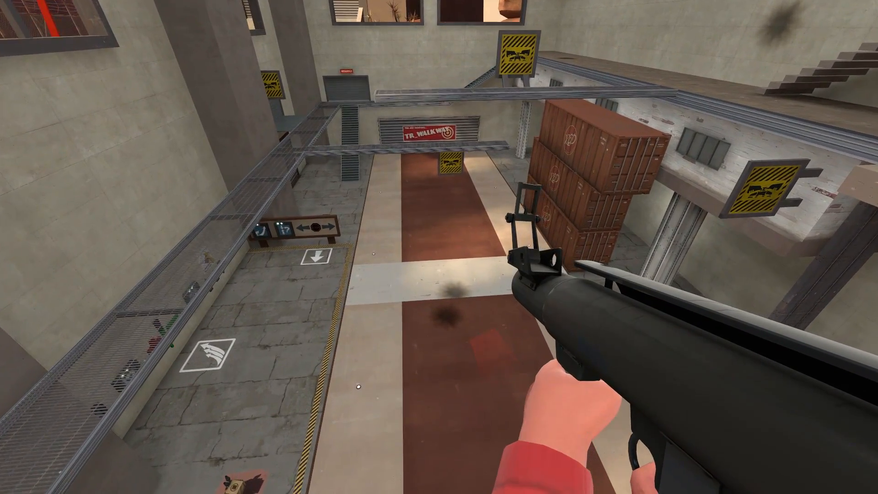
pyautogui.moveTo(439, 247)
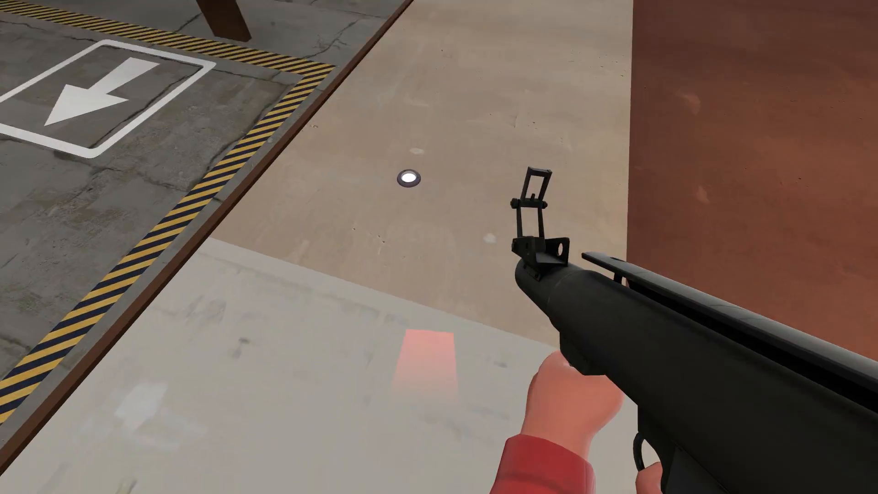
pyautogui.moveTo(439, 247)
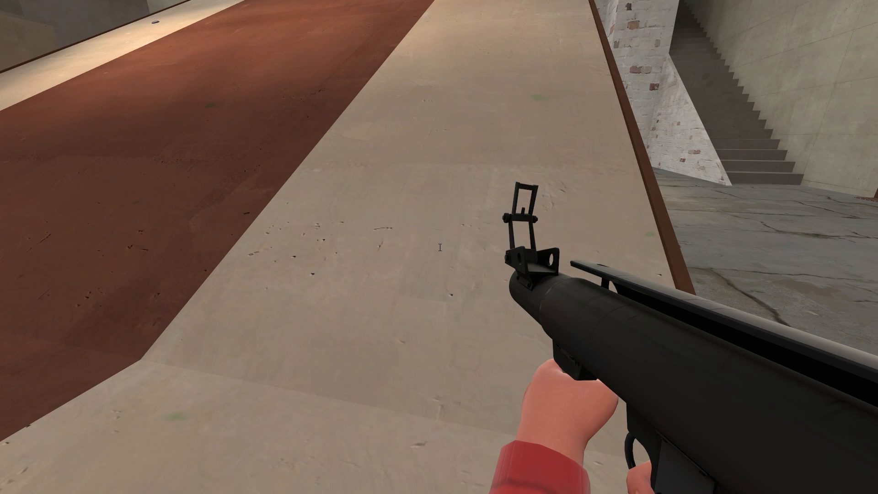
# Quit Team Fortress 2 after the demo finishes, returning to the desktop
pyautogui.press('Escape')
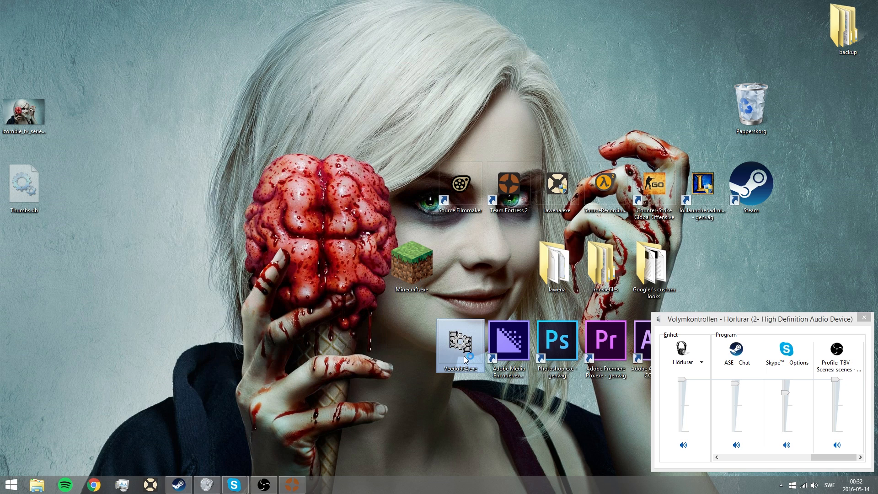
# Launch VirtualDub and begin opening a video file
pyautogui.doubleClick(460, 340)
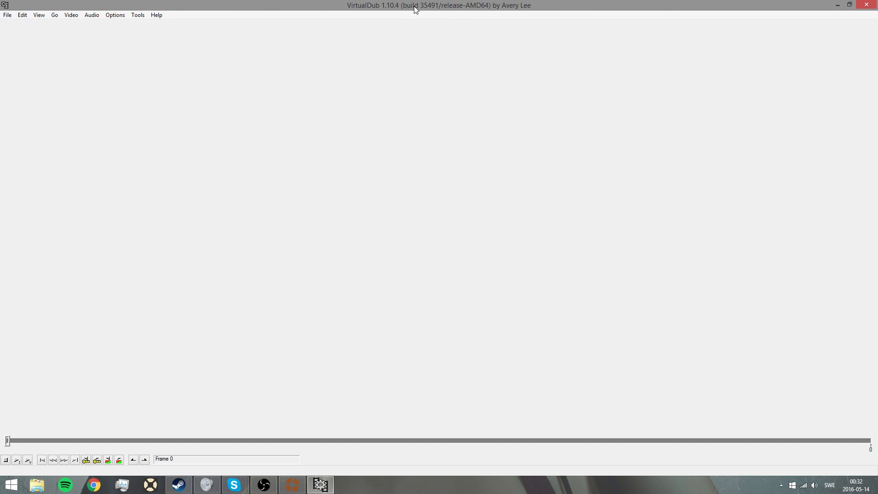
pyautogui.click(7, 15)
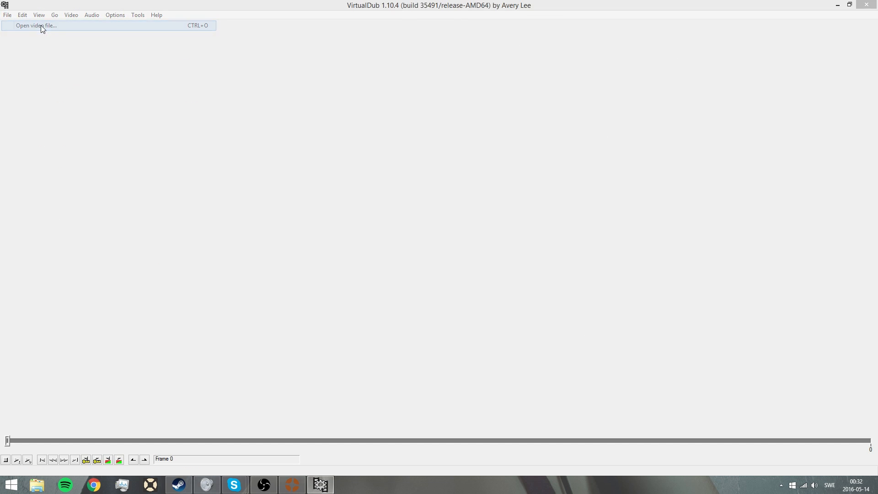
pyautogui.click(36, 25)
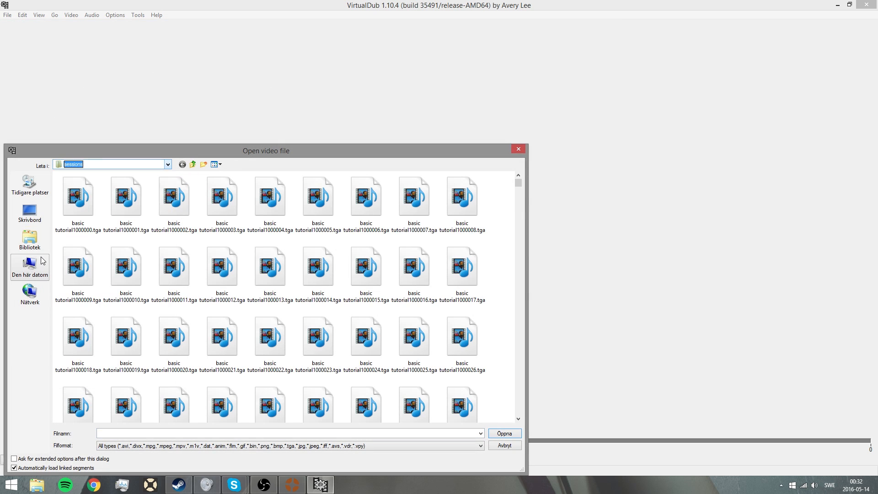
# Load the TGA frame sequence from D:\Lwana TGA as the video
pyautogui.click(30, 267)
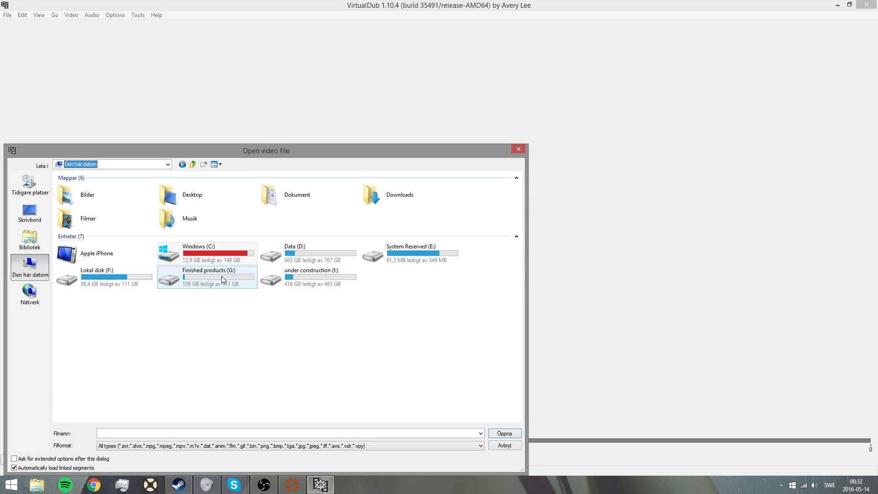
pyautogui.doubleClick(294, 253)
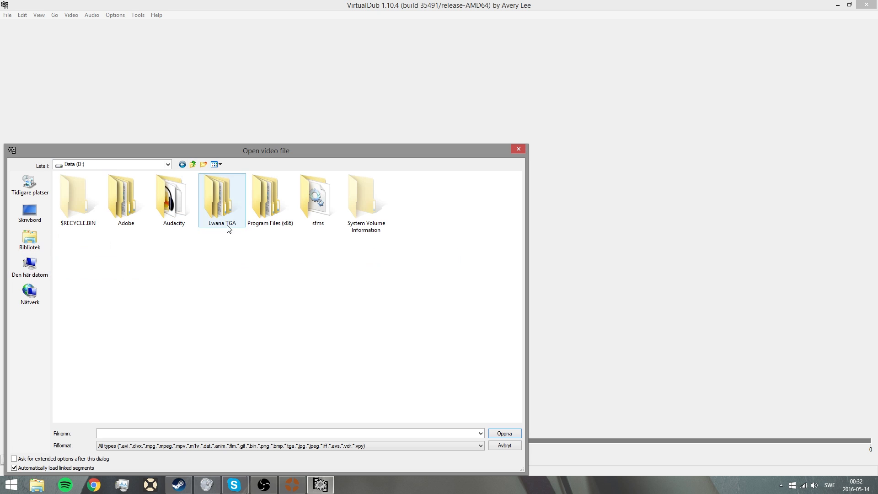
pyautogui.doubleClick(221, 196)
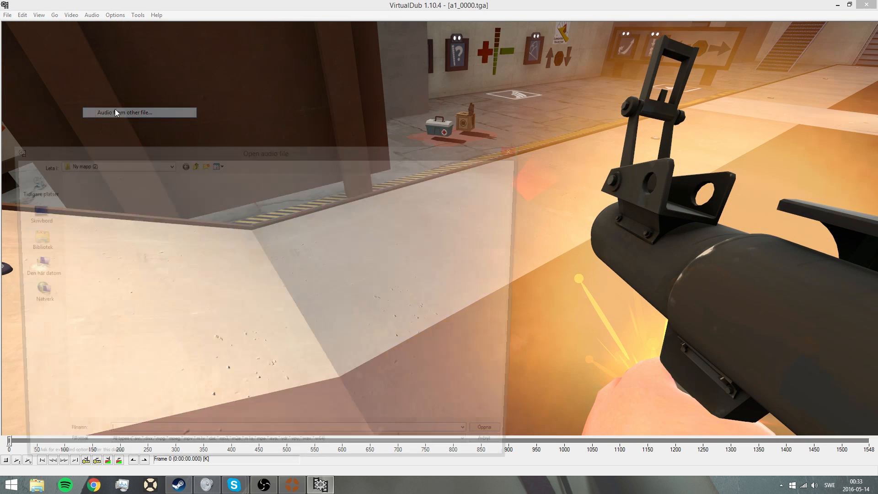
# Attach audio from a separate WAV file and set the frame rate to 60 fps
pyautogui.click(129, 112)
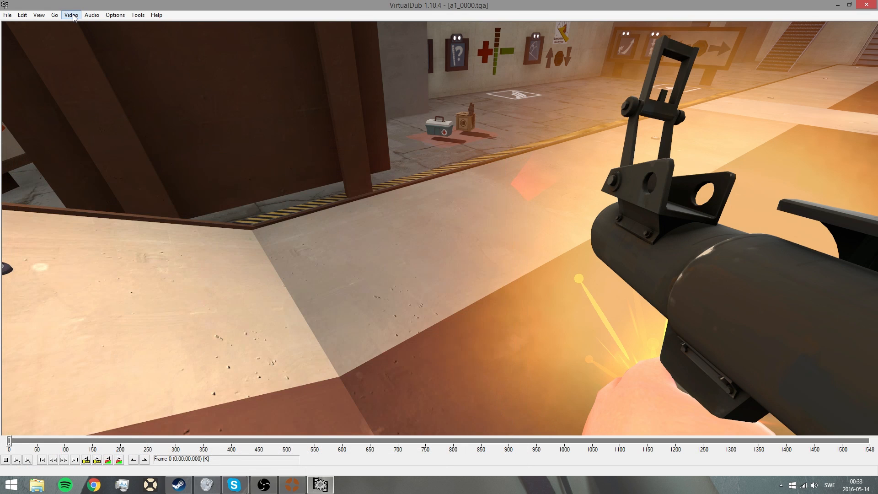
pyautogui.click(70, 15)
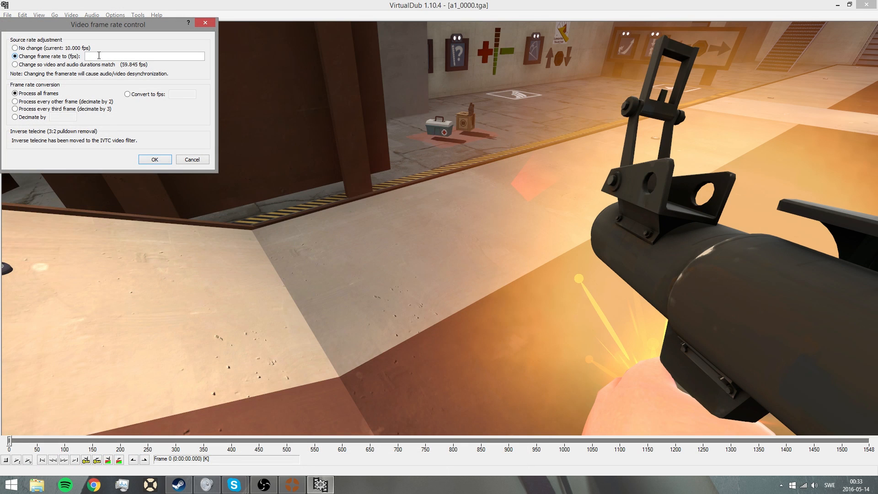
pyautogui.write('60')
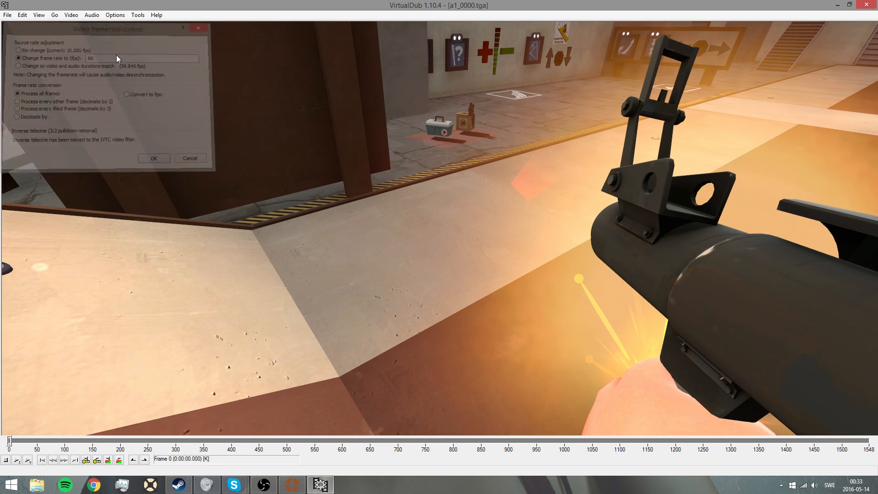
pyautogui.click(153, 158)
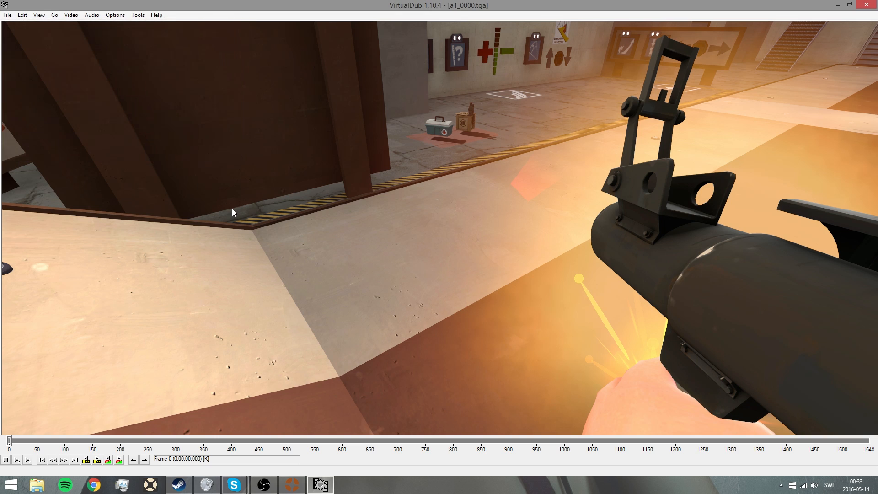
# Save as AVI named a1_0000.avi into the Tutorials folder on the under construction (I:) drive
pyautogui.click(7, 16)
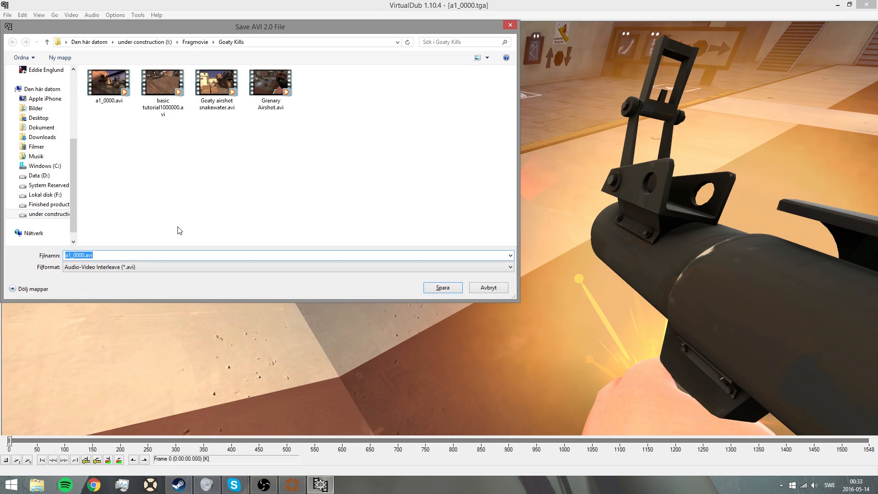
pyautogui.click(144, 41)
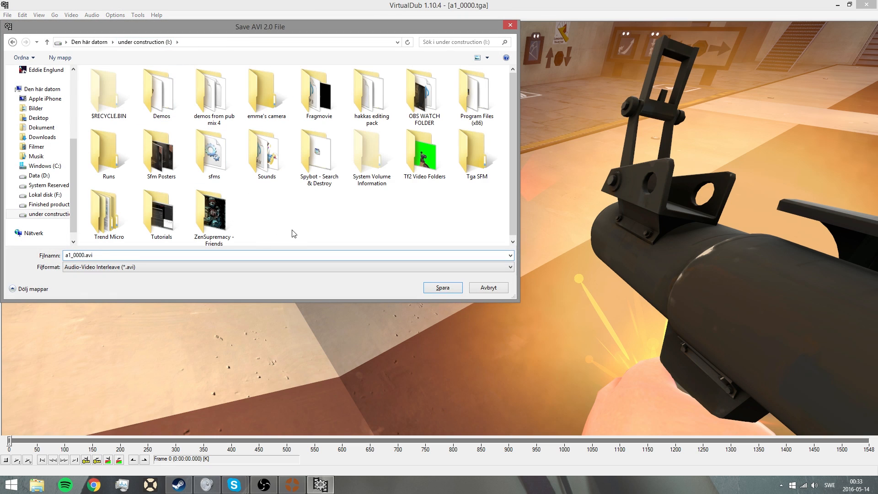
pyautogui.doubleClick(160, 214)
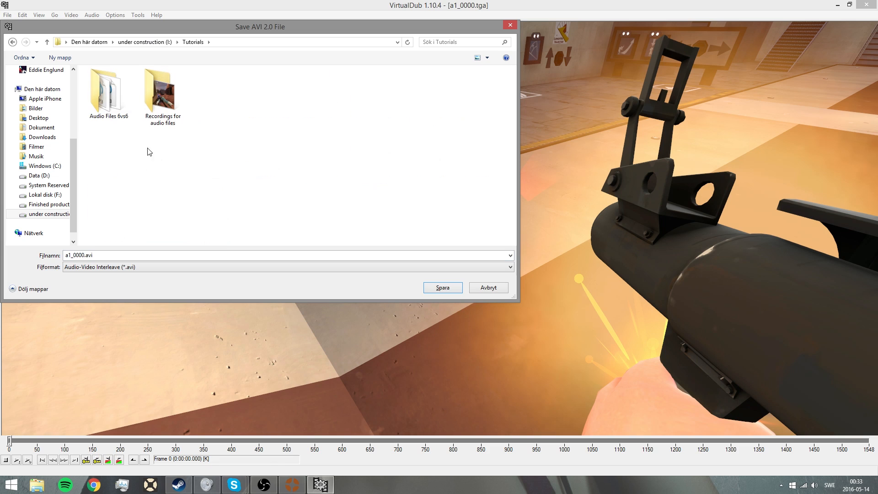
pyautogui.doubleClick(162, 91)
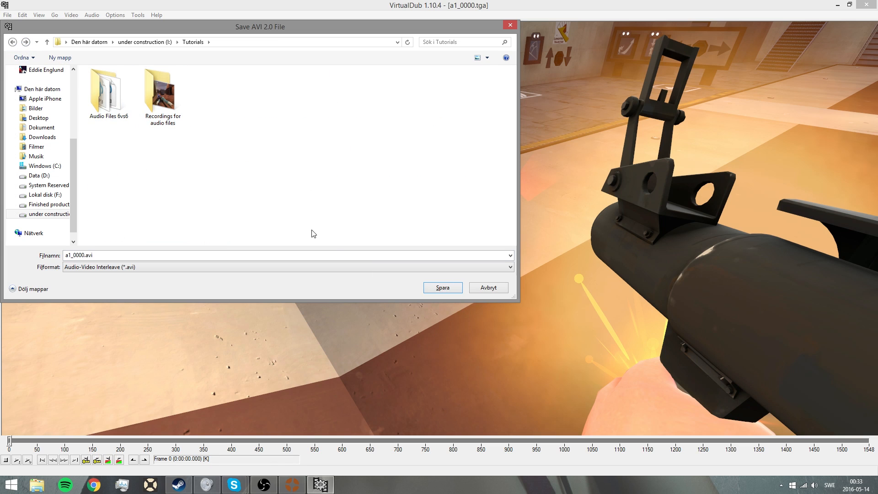
pyautogui.doubleClick(162, 89)
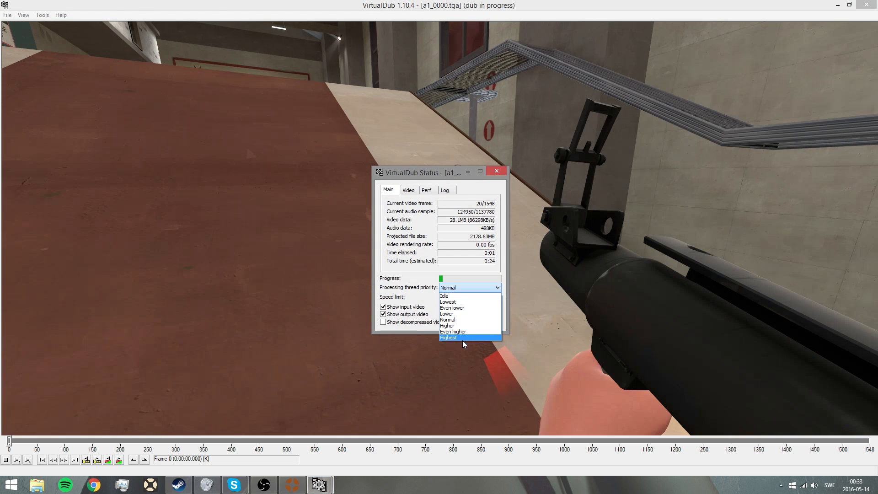
# Set the processing thread priority to Highest while the dub renders to completion
pyautogui.click(448, 338)
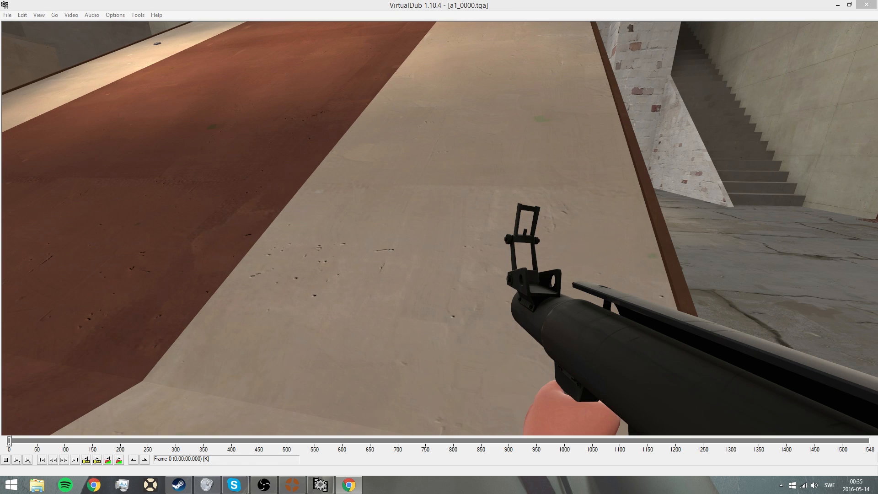
pyautogui.moveTo(866, 123)
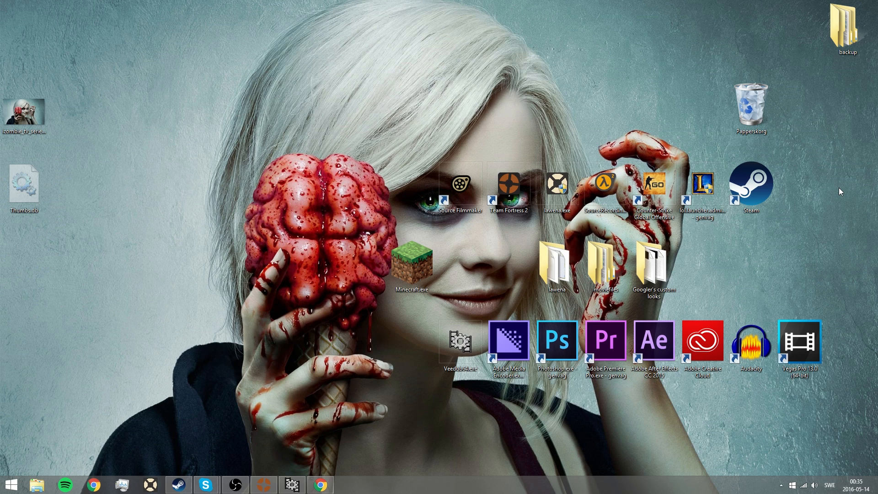
pyautogui.moveTo(795, 163)
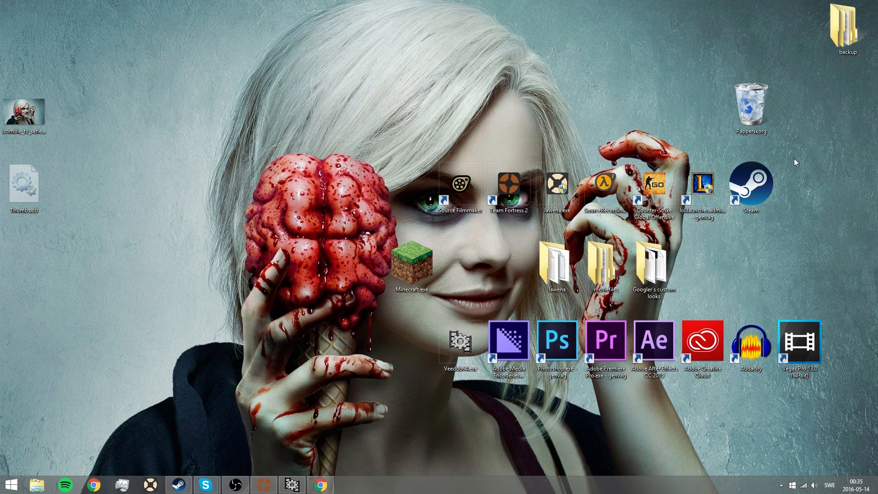